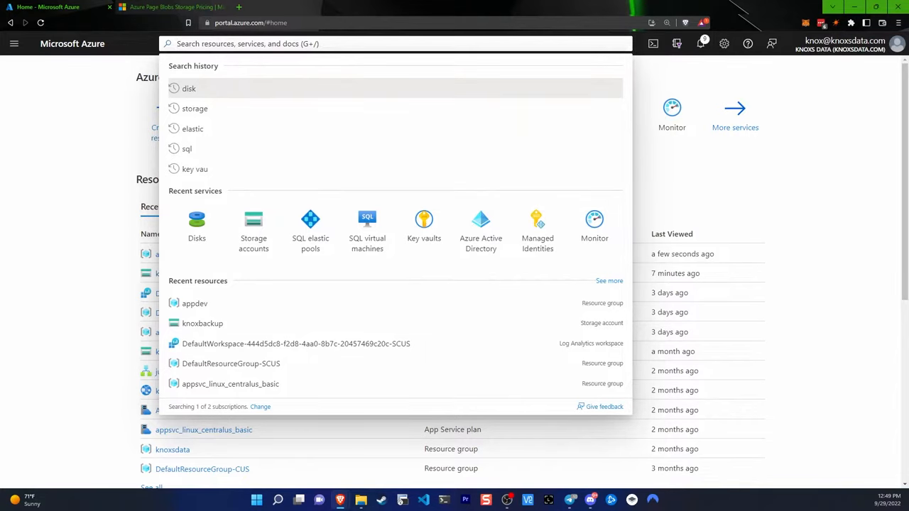
- Search the portal for 'post' to list PostgreSQL services and Marketplace offerings
{"action": "type", "text": "p"}
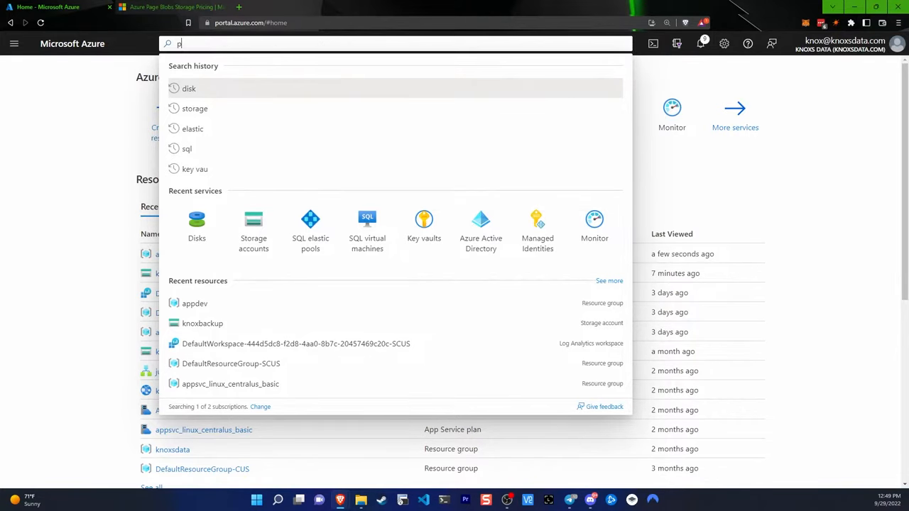
{"action": "type", "text": "ost"}
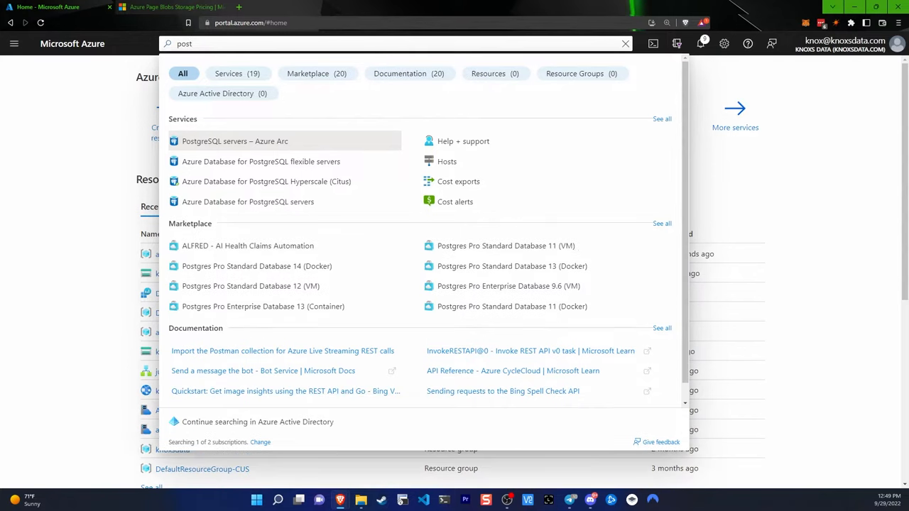
{"action": "mouse_move", "coordinate": [330, 209]}
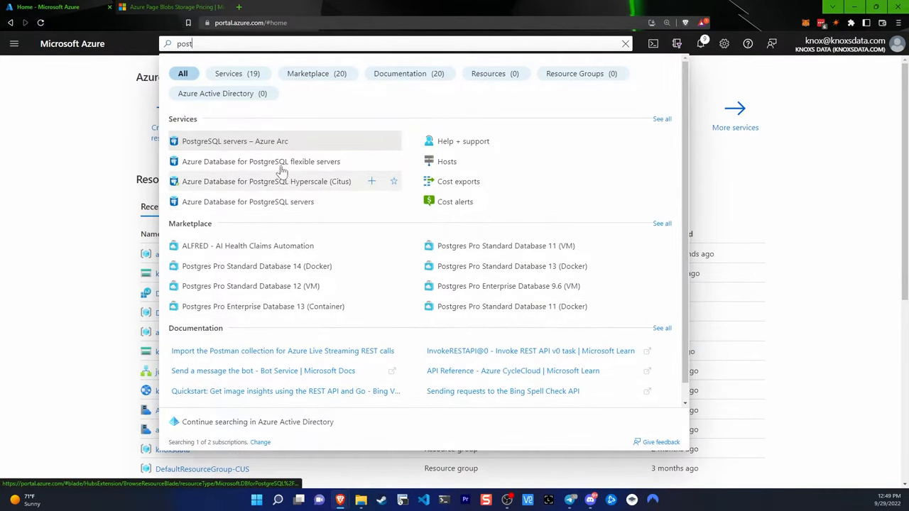
{"action": "mouse_move", "coordinate": [227, 58]}
{"action": "type", "text": "cosmo"}
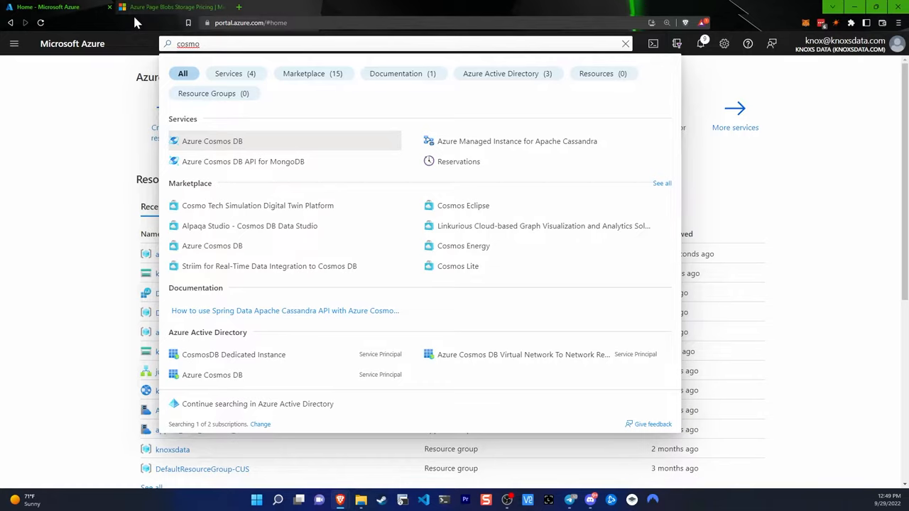
{"action": "mouse_move", "coordinate": [274, 175]}
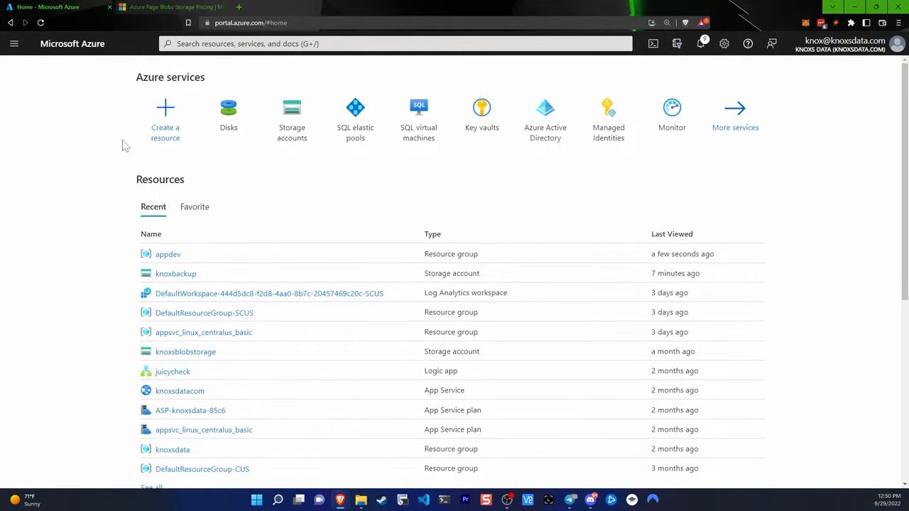
{"action": "mouse_move", "coordinate": [595, 241]}
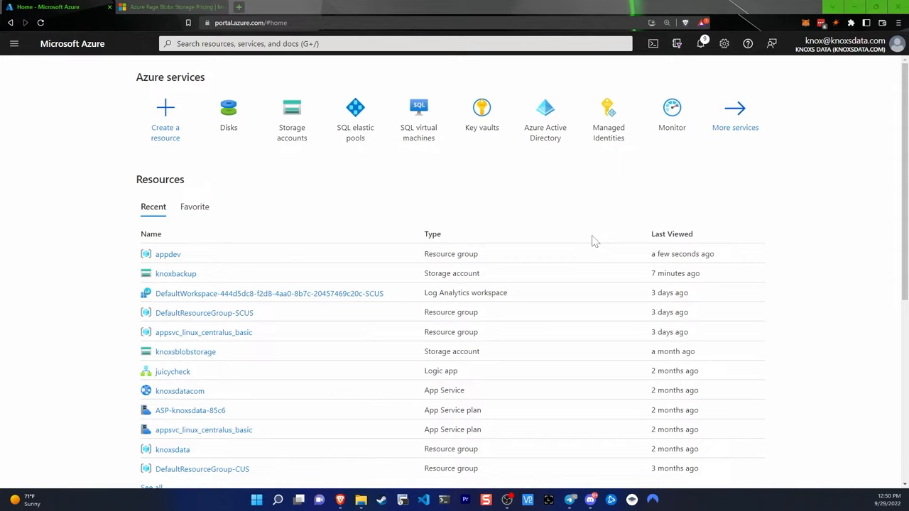
{"action": "mouse_move", "coordinate": [49, 205]}
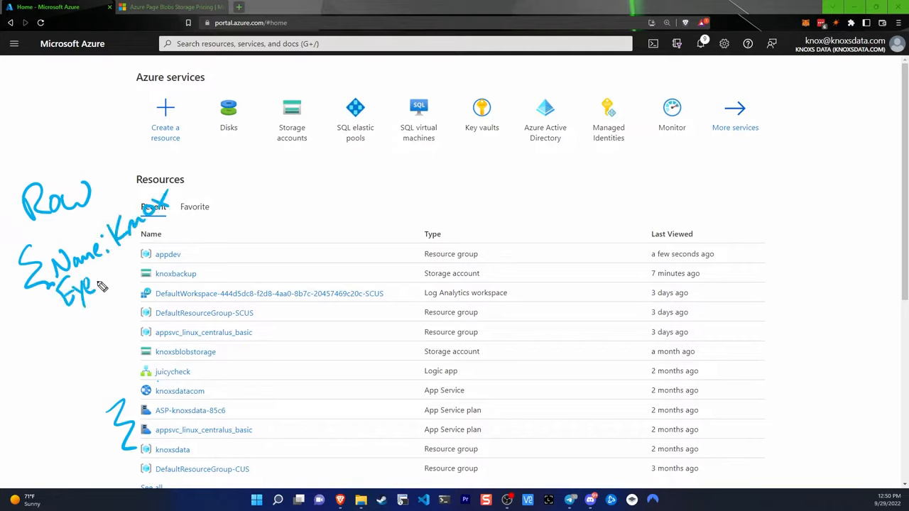
{"action": "mouse_move", "coordinate": [178, 227]}
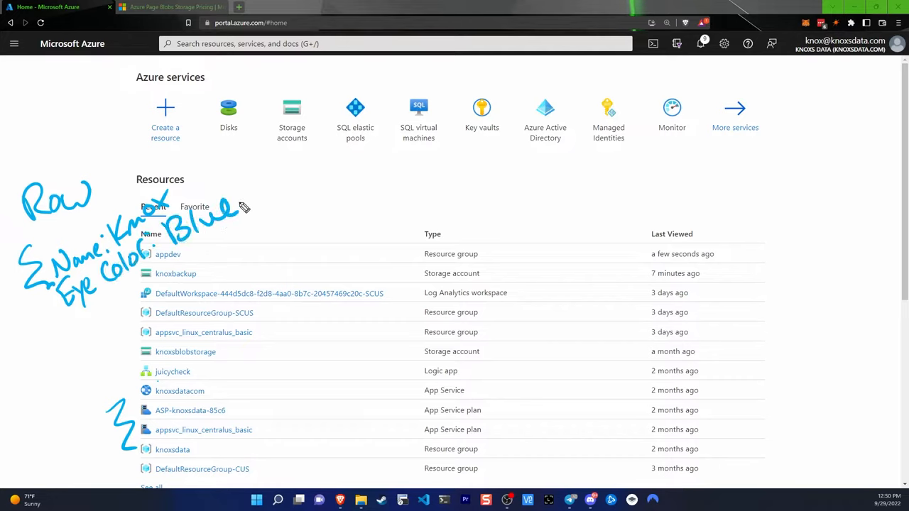
{"action": "mouse_move", "coordinate": [120, 315]}
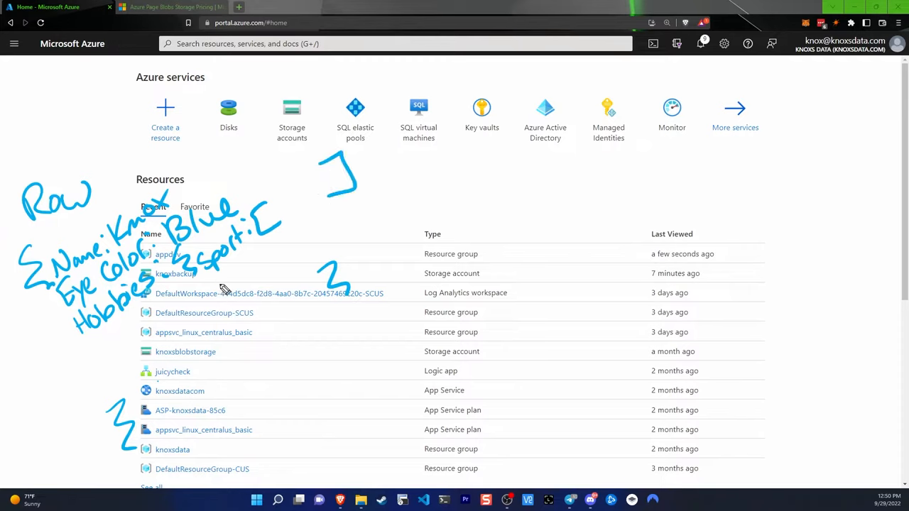
{"action": "left_click_drag", "start_coordinate": [213, 281], "coordinate": [234, 291]}
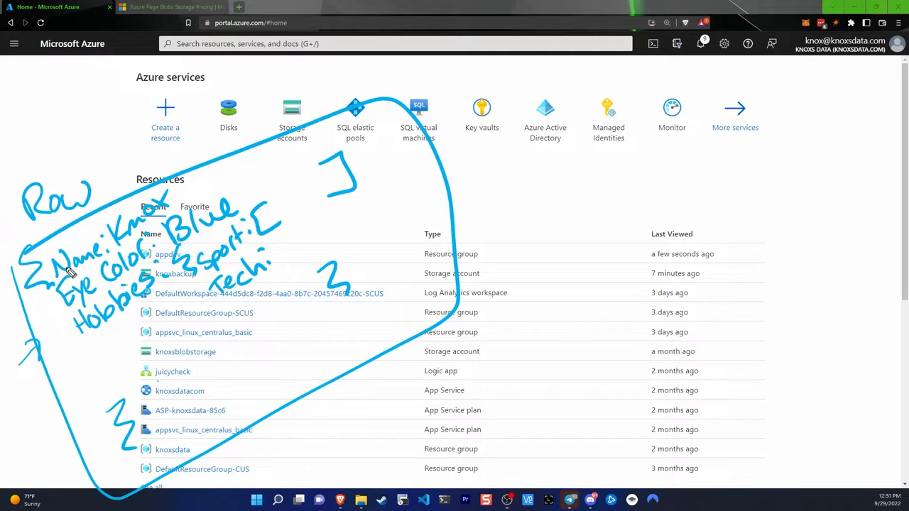
{"action": "mouse_move", "coordinate": [192, 274]}
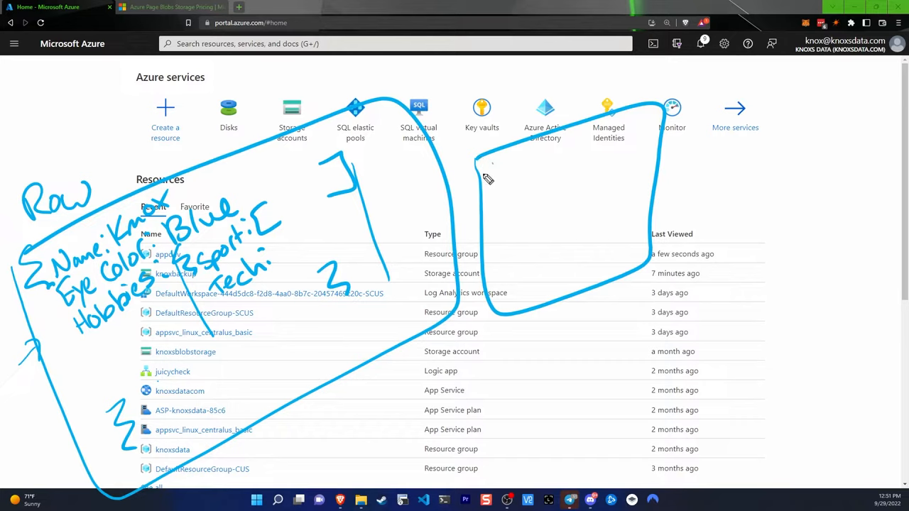
{"action": "left_click_drag", "start_coordinate": [490, 174], "coordinate": [540, 170]}
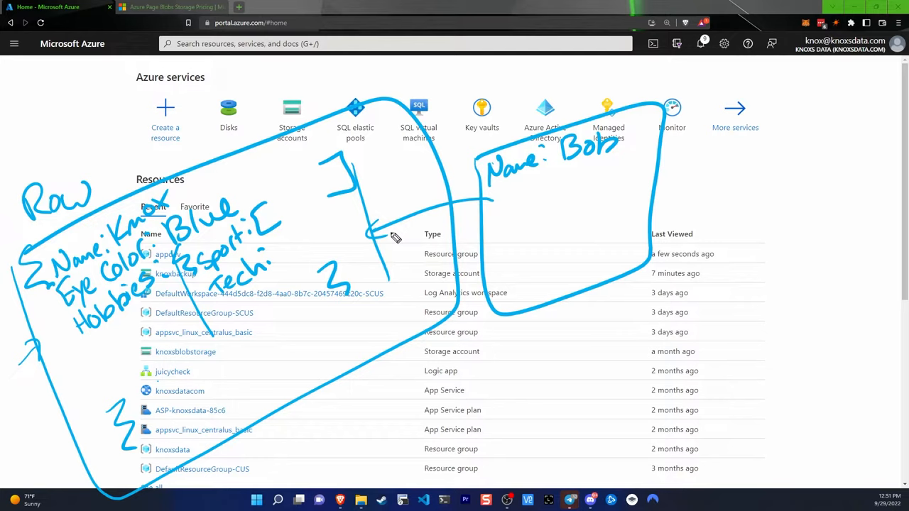
{"action": "mouse_move", "coordinate": [299, 167]}
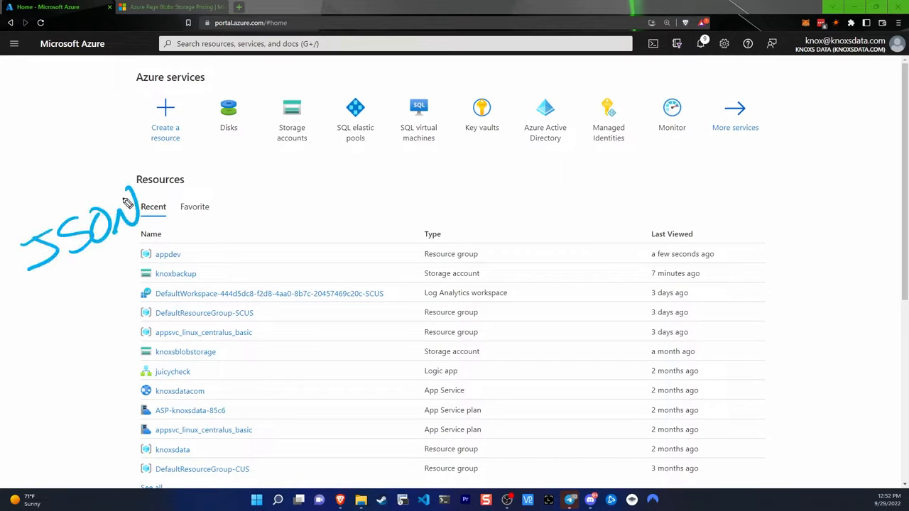
{"action": "left_click_drag", "start_coordinate": [127, 203], "coordinate": [46, 309]}
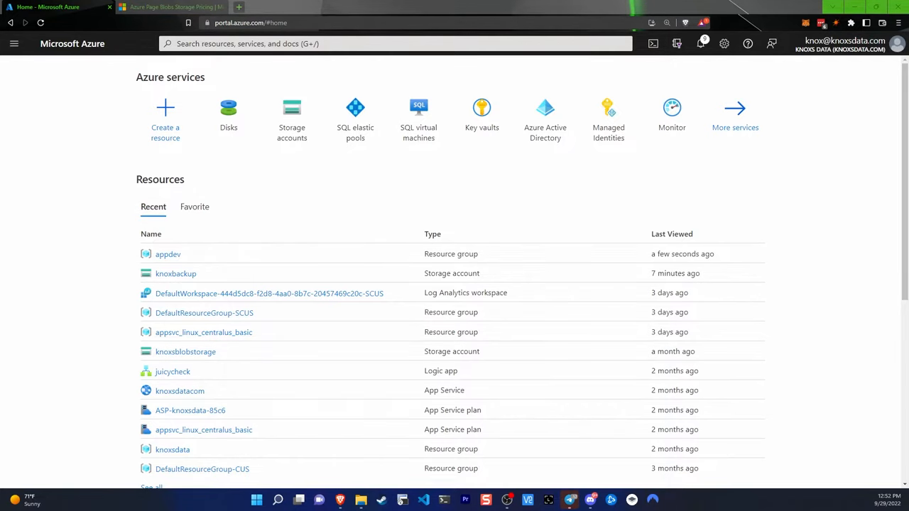
- Search for 'cosmo' and open the empty Azure Cosmos DB account list
{"action": "left_click", "coordinate": [391, 43]}
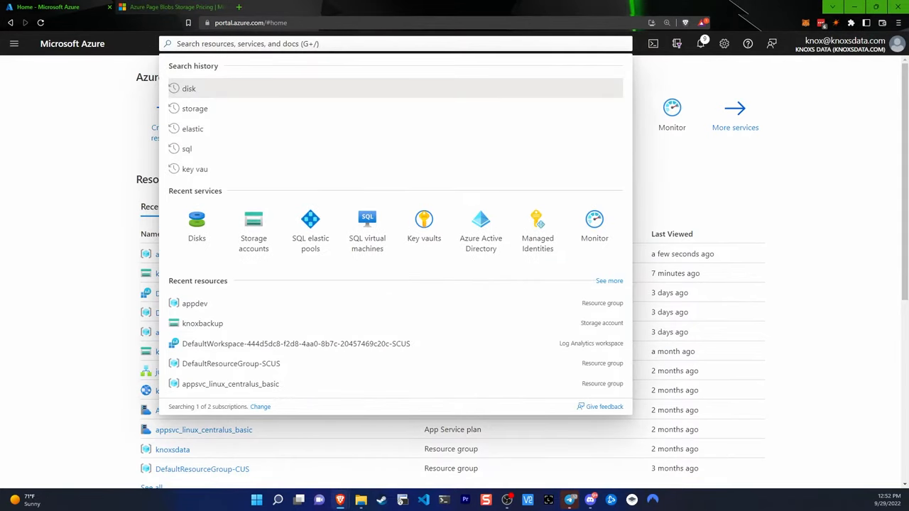
{"action": "type", "text": "cosmo"}
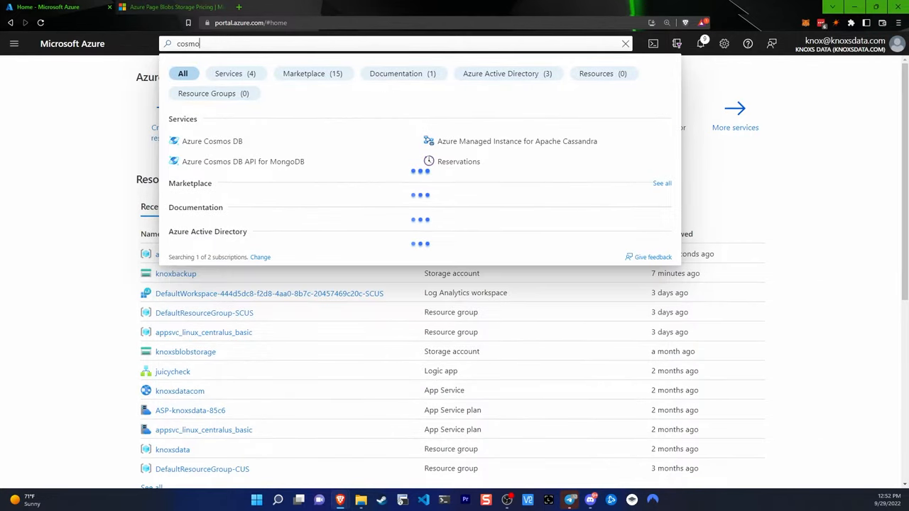
{"action": "left_click", "coordinate": [212, 141]}
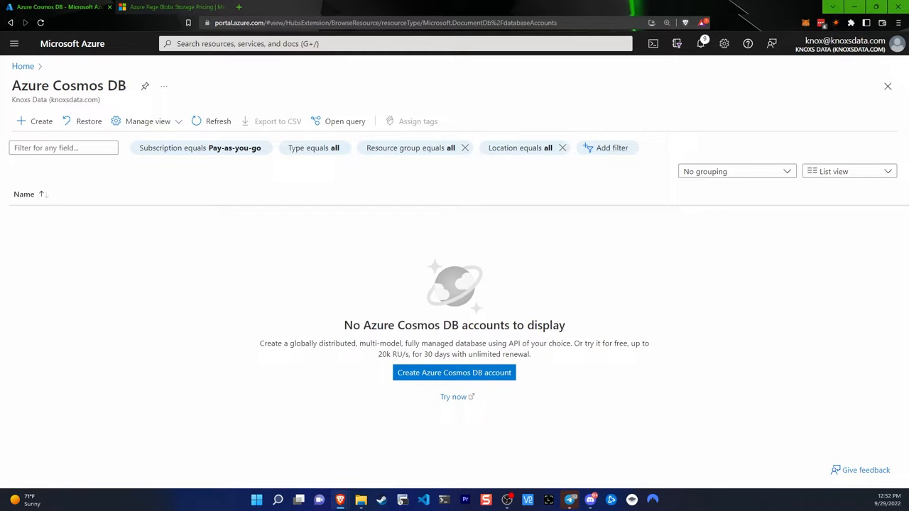
- Start a Core (SQL) Cosmos DB account under Pay-as-you-go in the appdev resource group
{"action": "left_click", "coordinate": [454, 373]}
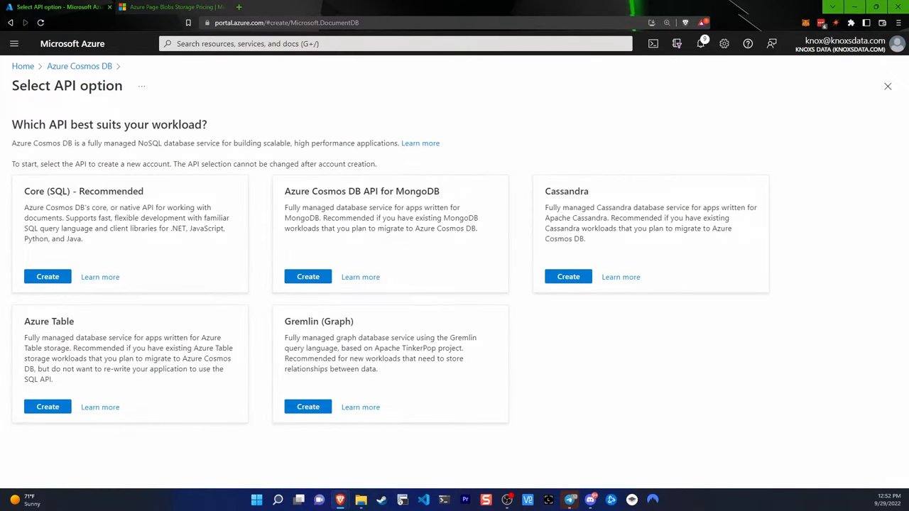
{"action": "mouse_move", "coordinate": [593, 305]}
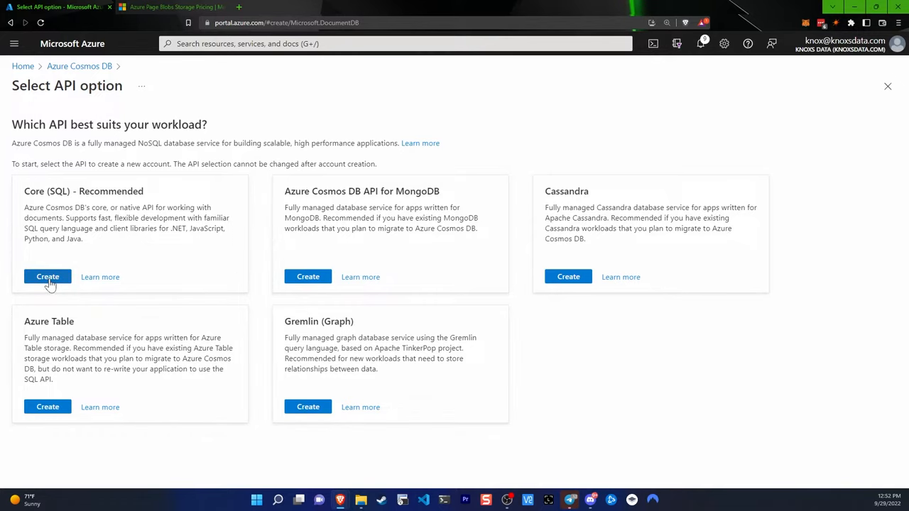
{"action": "left_click", "coordinate": [48, 276]}
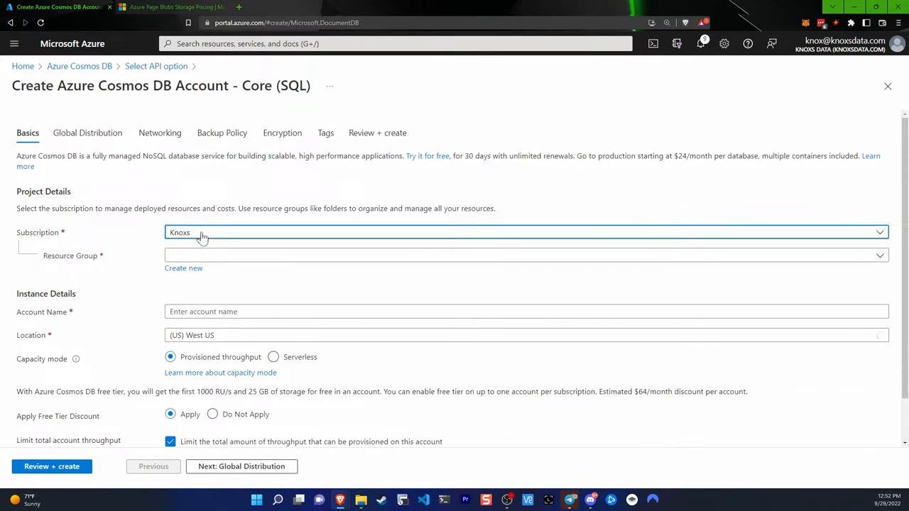
{"action": "left_click", "coordinate": [526, 232]}
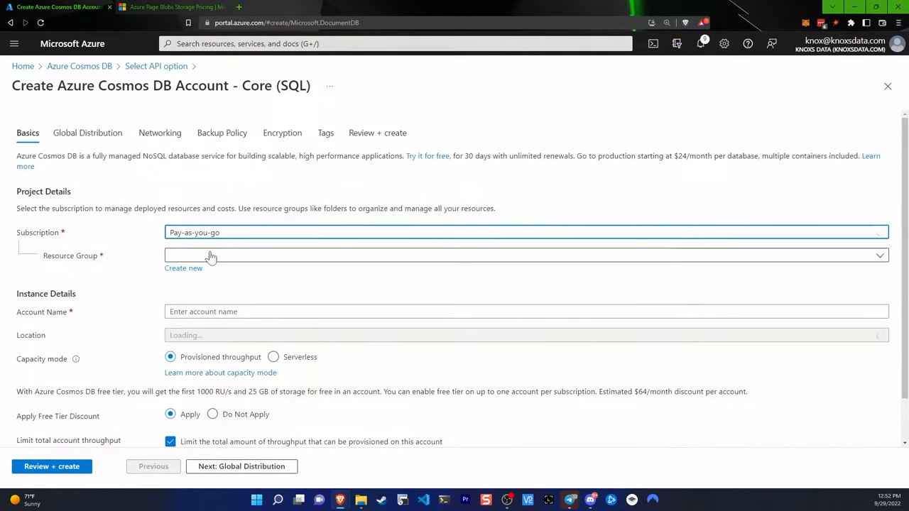
{"action": "left_click", "coordinate": [525, 256]}
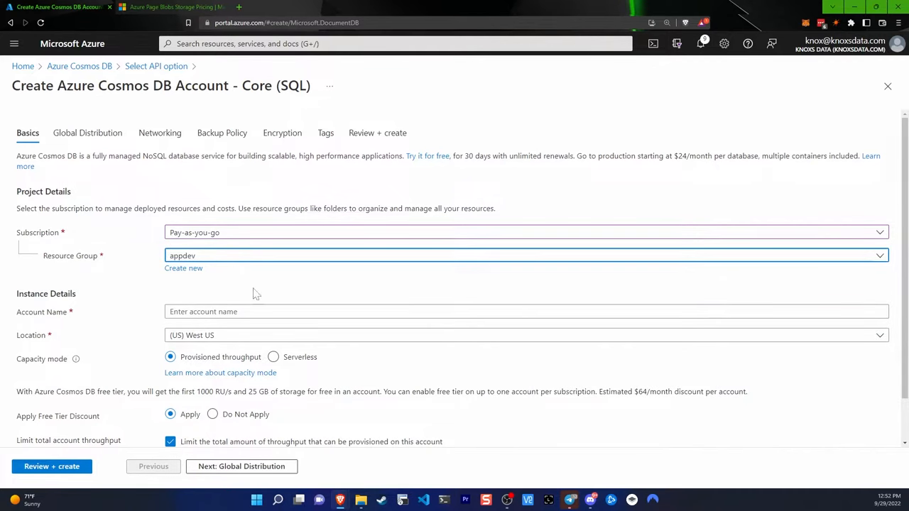
{"action": "scroll", "scroll_direction": "down", "scroll_amount": 3}
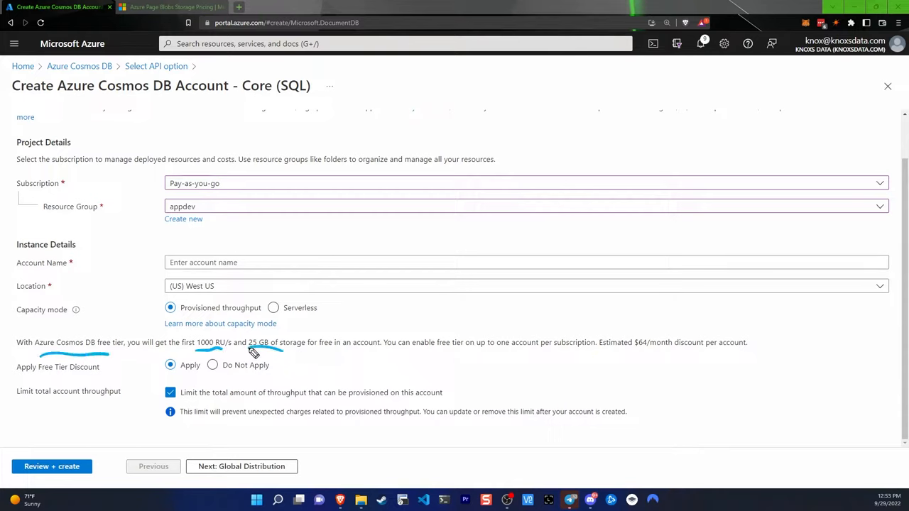
{"action": "mouse_move", "coordinate": [291, 358]}
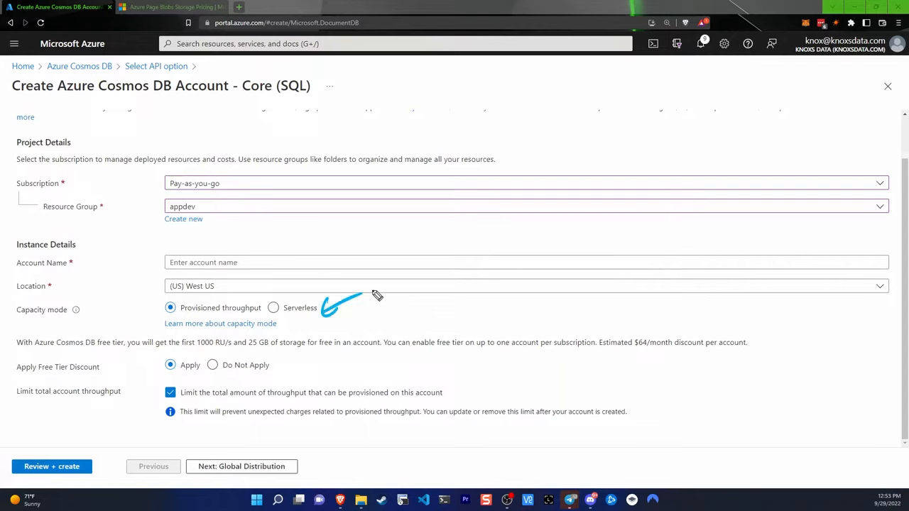
{"action": "mouse_move", "coordinate": [376, 296]}
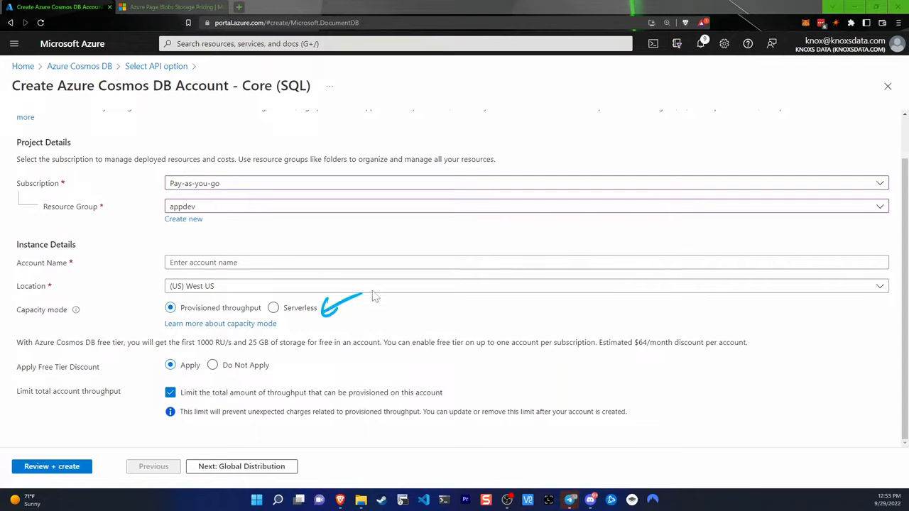
{"action": "mouse_move", "coordinate": [323, 311]}
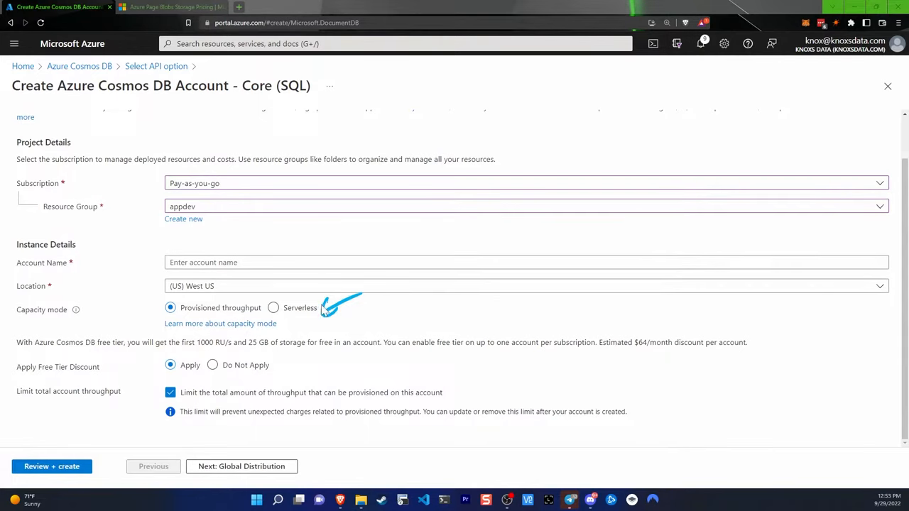
- Select Do Not Apply for the Free Tier Discount
{"action": "left_click", "coordinate": [213, 365]}
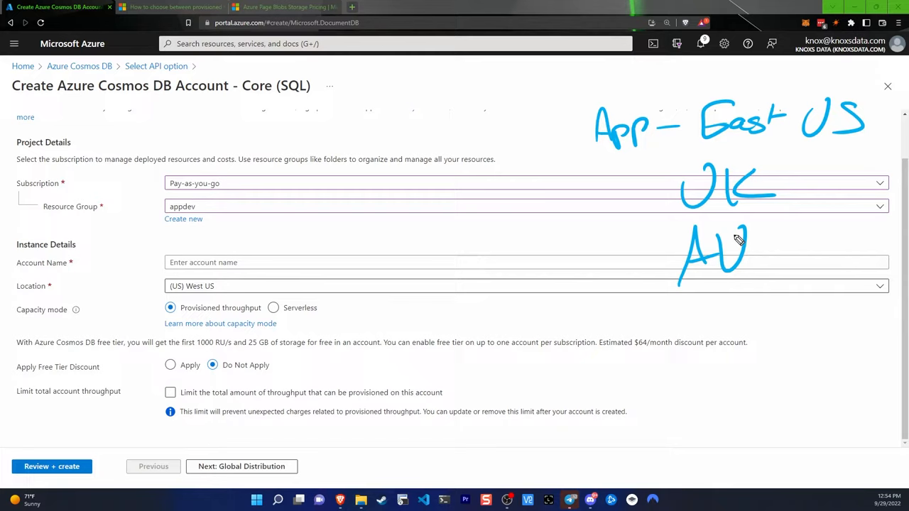
{"action": "left_click_drag", "start_coordinate": [423, 188], "coordinate": [384, 238]}
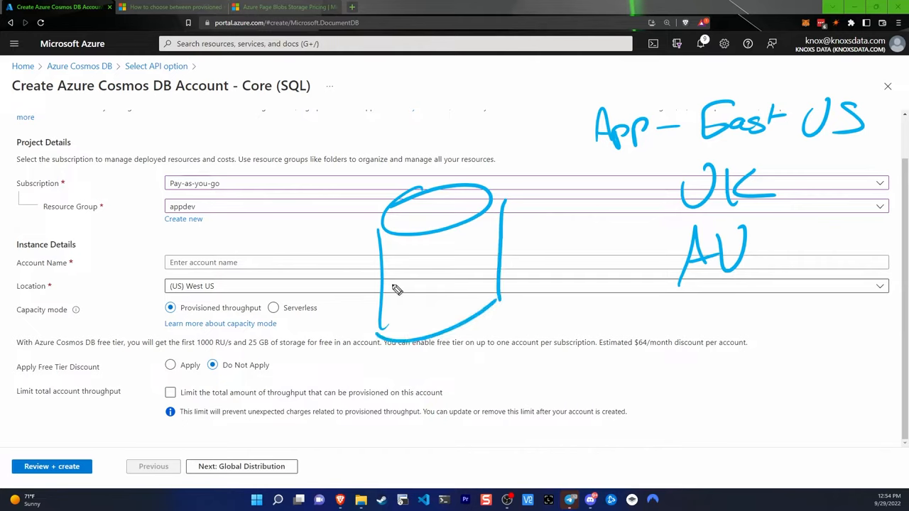
{"action": "left_click_drag", "start_coordinate": [388, 291], "coordinate": [448, 284]}
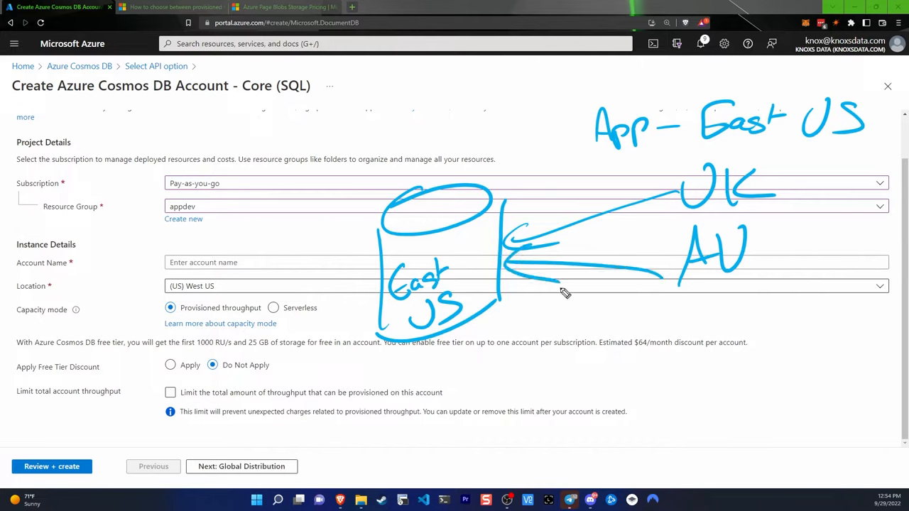
{"action": "mouse_move", "coordinate": [533, 279]}
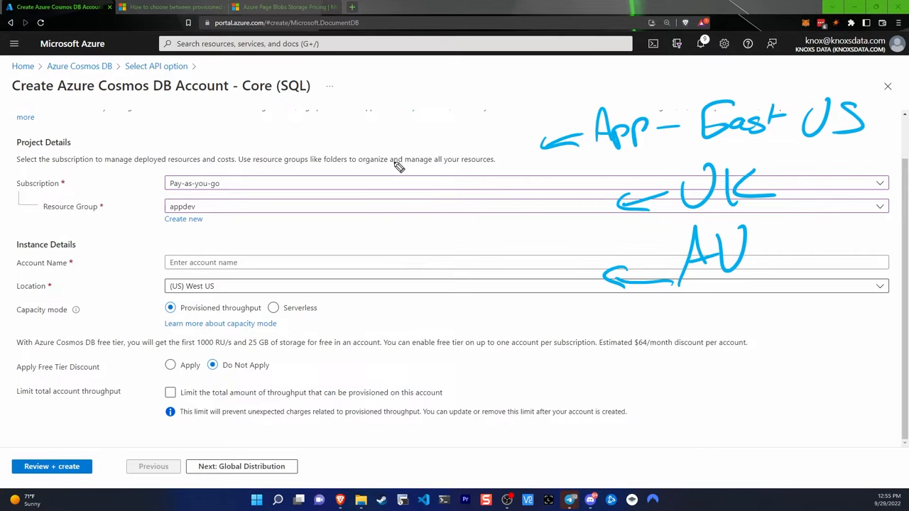
- Sketch and clear region annotations, then leave via the Select API option breadcrumb
{"action": "left_click_drag", "start_coordinate": [384, 160], "coordinate": [466, 160]}
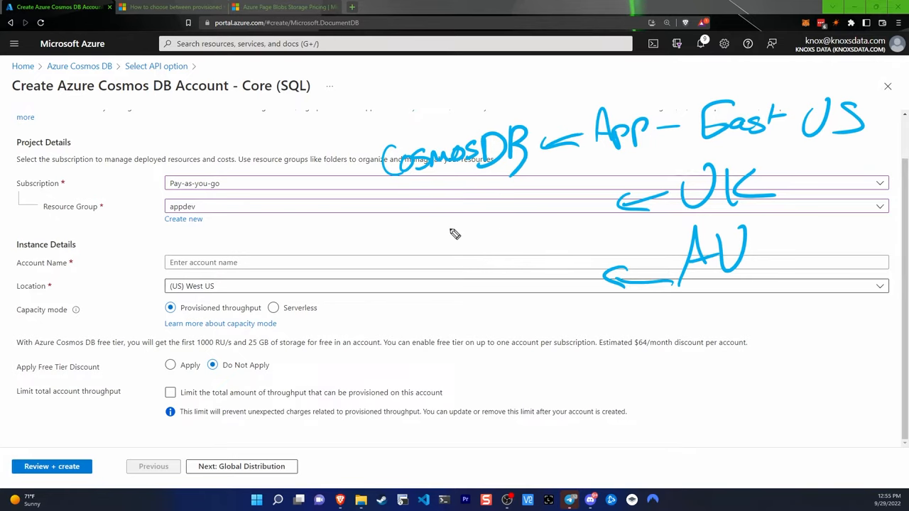
{"action": "left_click_drag", "start_coordinate": [389, 181], "coordinate": [391, 327]}
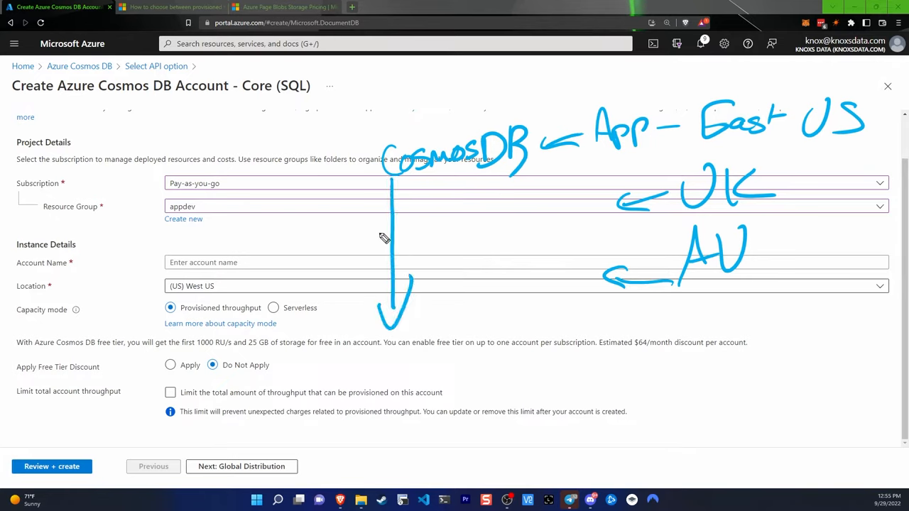
{"action": "left_click_drag", "start_coordinate": [387, 238], "coordinate": [423, 192]}
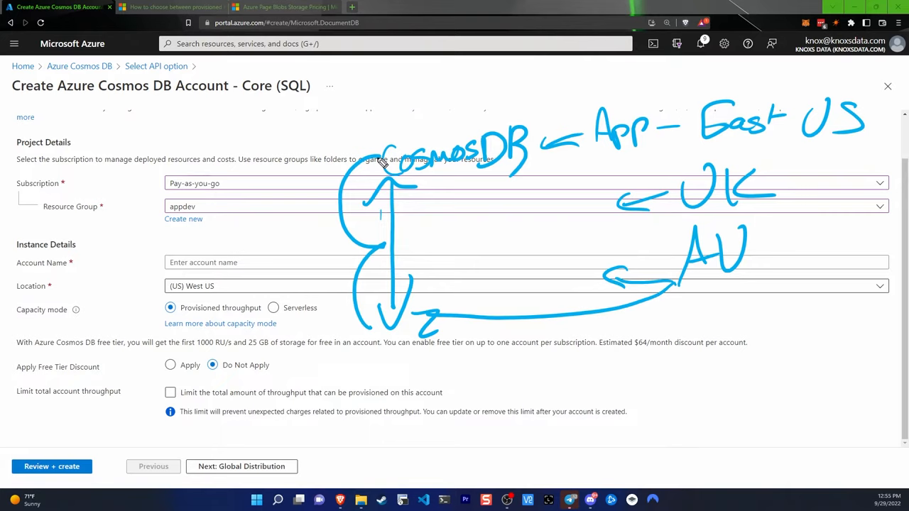
{"action": "left_click_drag", "start_coordinate": [252, 184], "coordinate": [330, 167]}
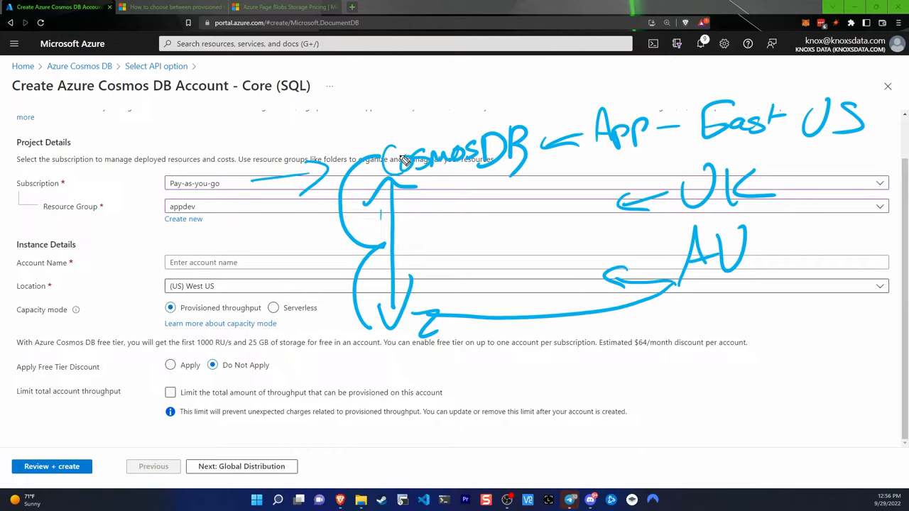
{"action": "key", "text": "Escape"}
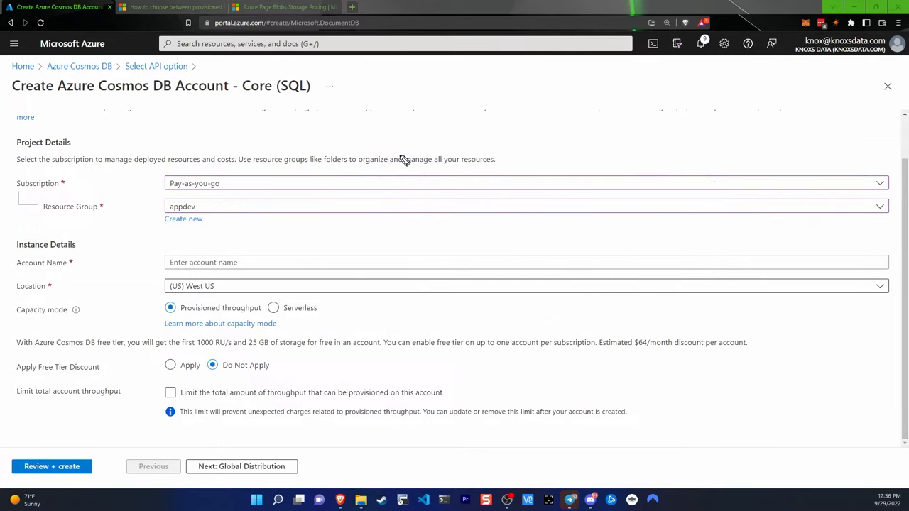
{"action": "mouse_move", "coordinate": [249, 114]}
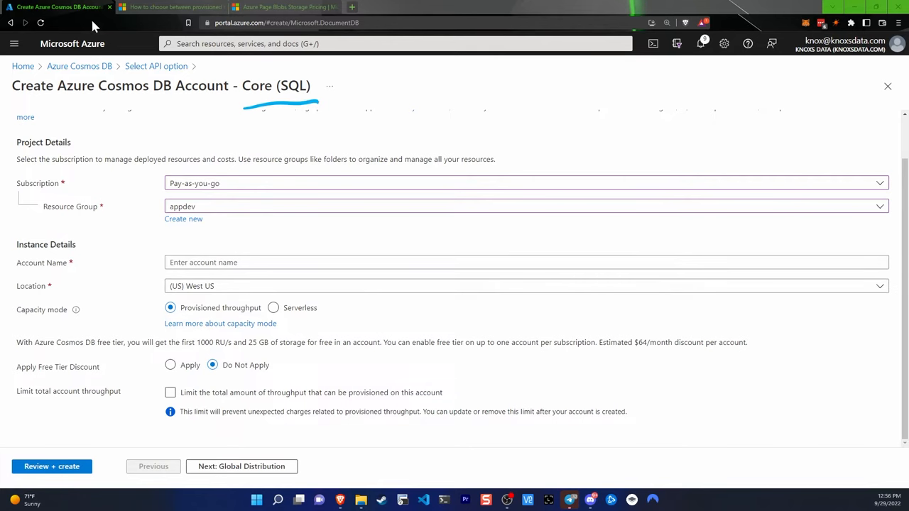
{"action": "left_click", "coordinate": [156, 66]}
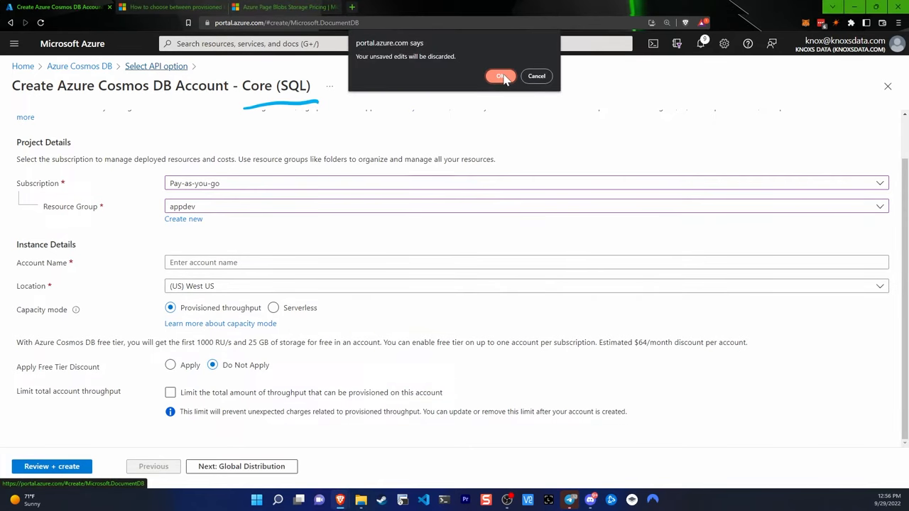
- Confirm with OK that the unsaved Cosmos DB form edits are discarded
{"action": "left_click", "coordinate": [500, 76]}
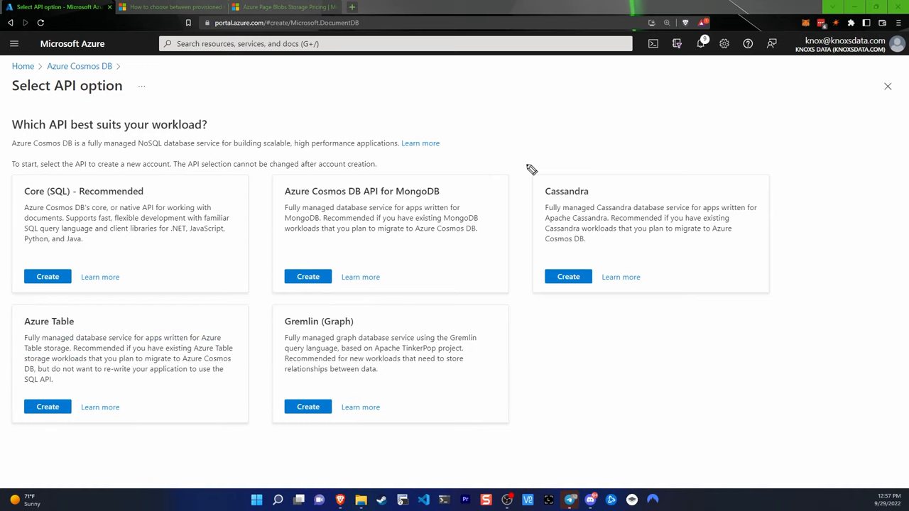
{"action": "mouse_move", "coordinate": [529, 171]}
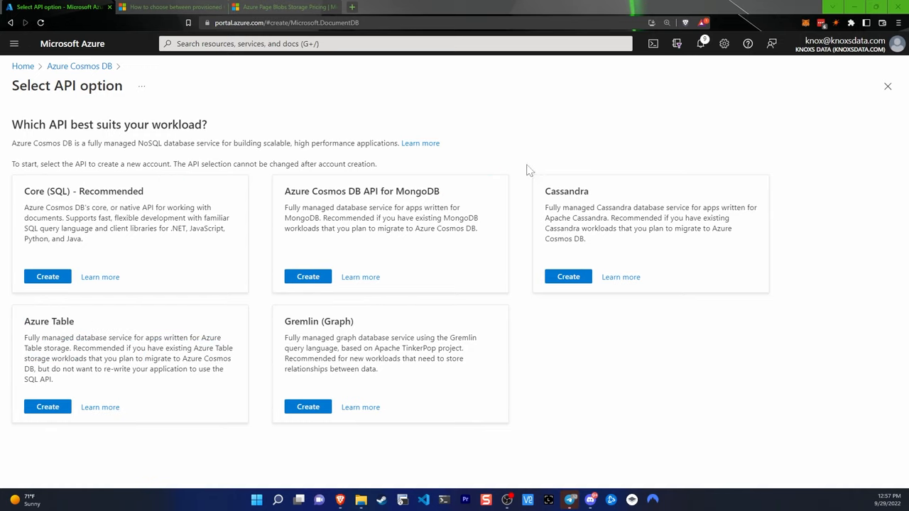